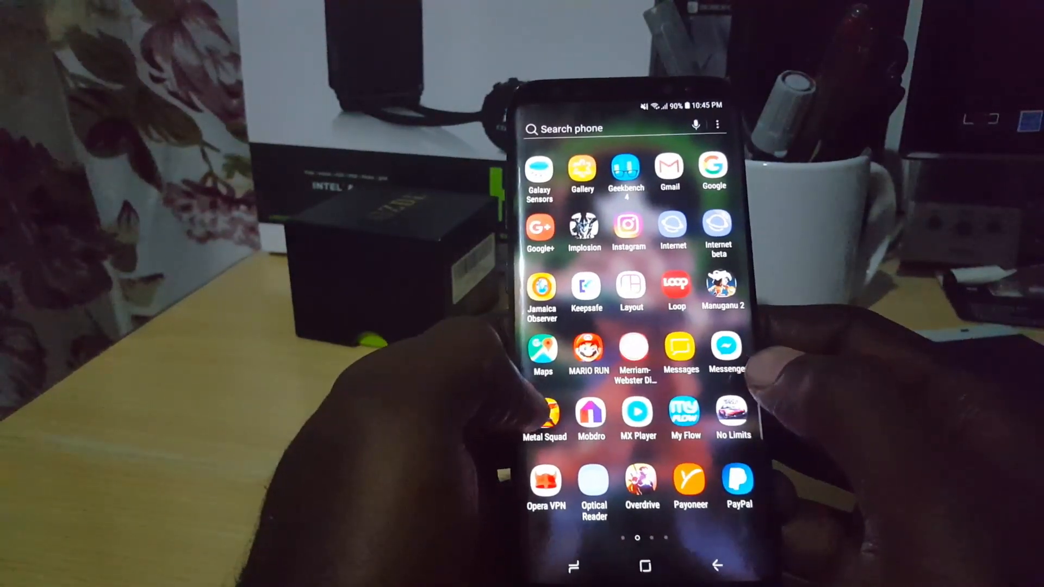
Step: Launch Messenger from the app drawer to its conversations list
{"action": "left_click", "coordinate": [726, 349]}
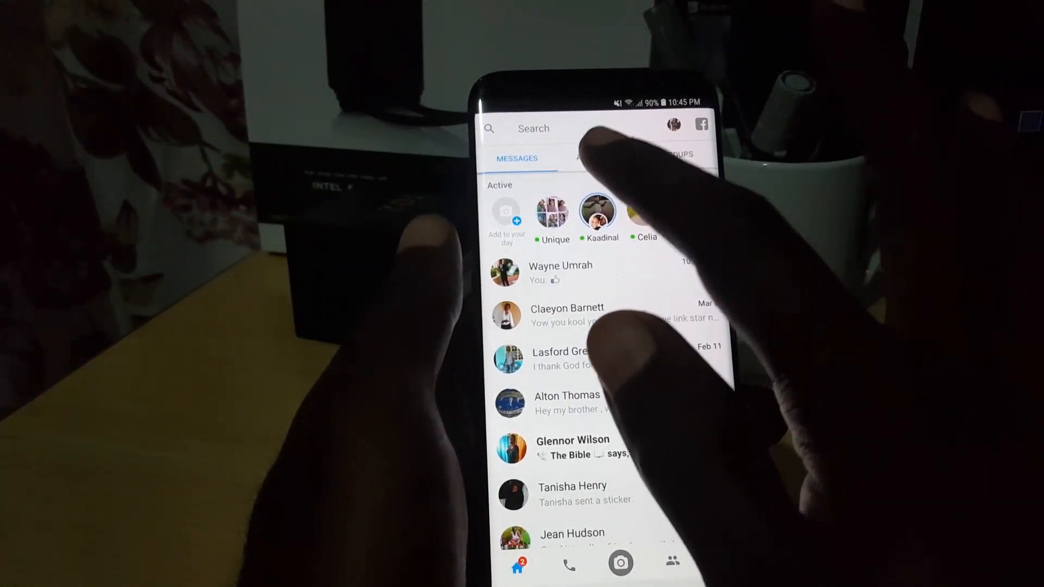
Step: Switch to the Active list showing 27 contacts currently online
{"action": "left_click", "coordinate": [583, 159]}
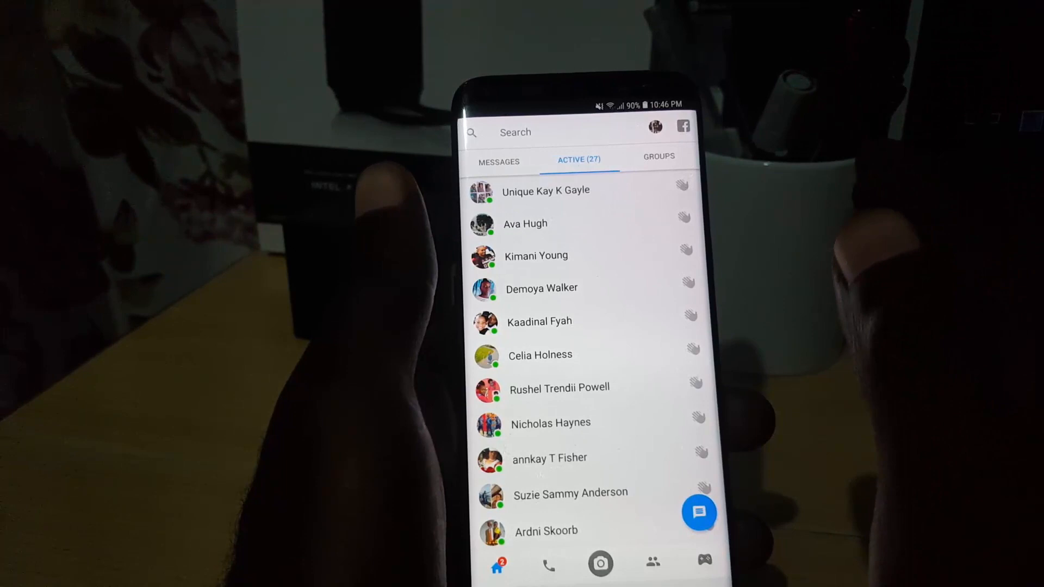
{"action": "mouse_move", "coordinate": [665, 266]}
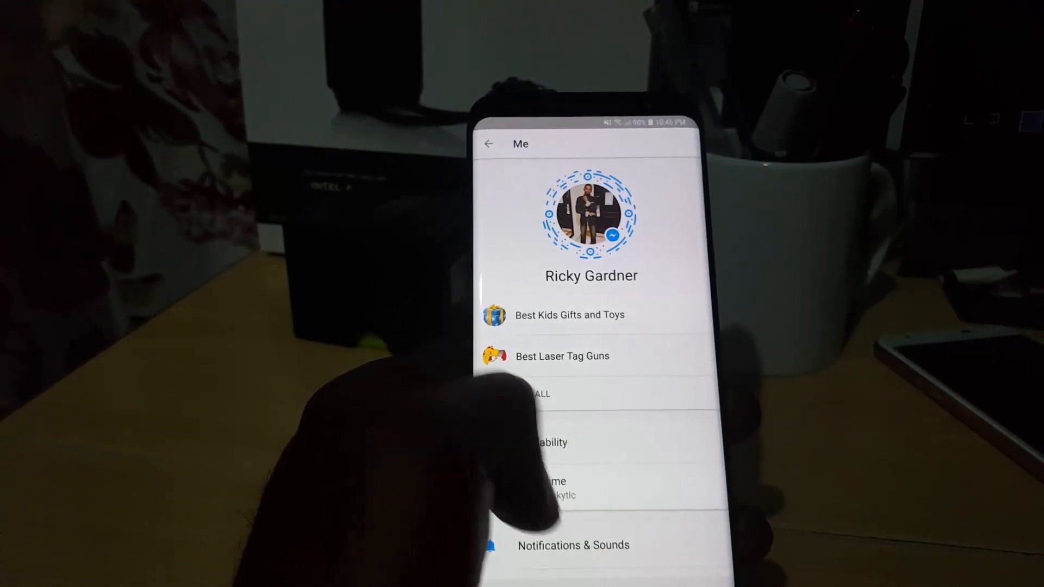
Step: Bring up the Availability setting with its turn-off confirmation prompt
{"action": "left_click", "coordinate": [546, 442]}
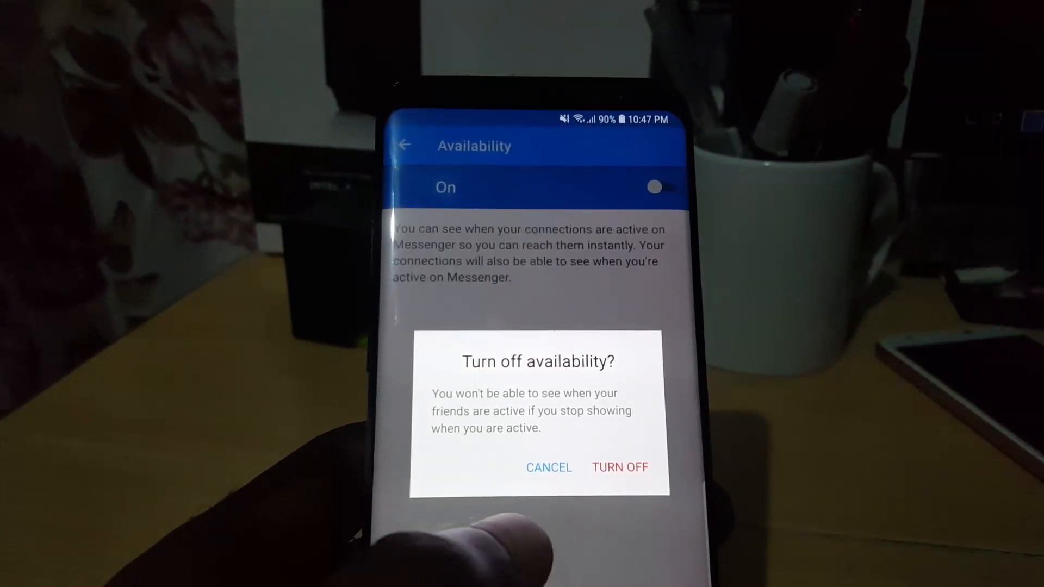
Step: Confirm turning availability off and return to the now-empty Active tab
{"action": "left_click", "coordinate": [618, 466]}
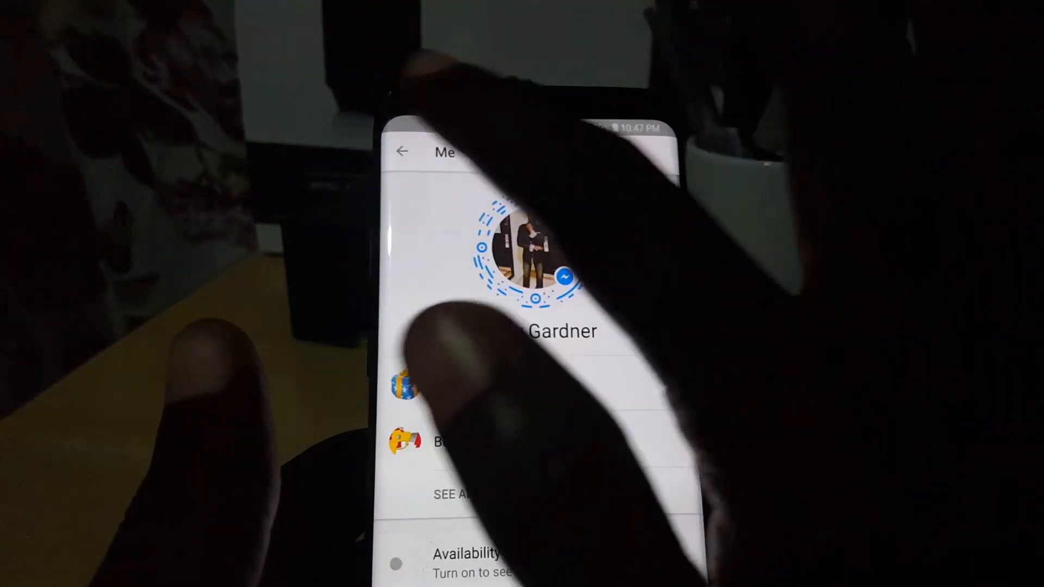
{"action": "left_click", "coordinate": [403, 151]}
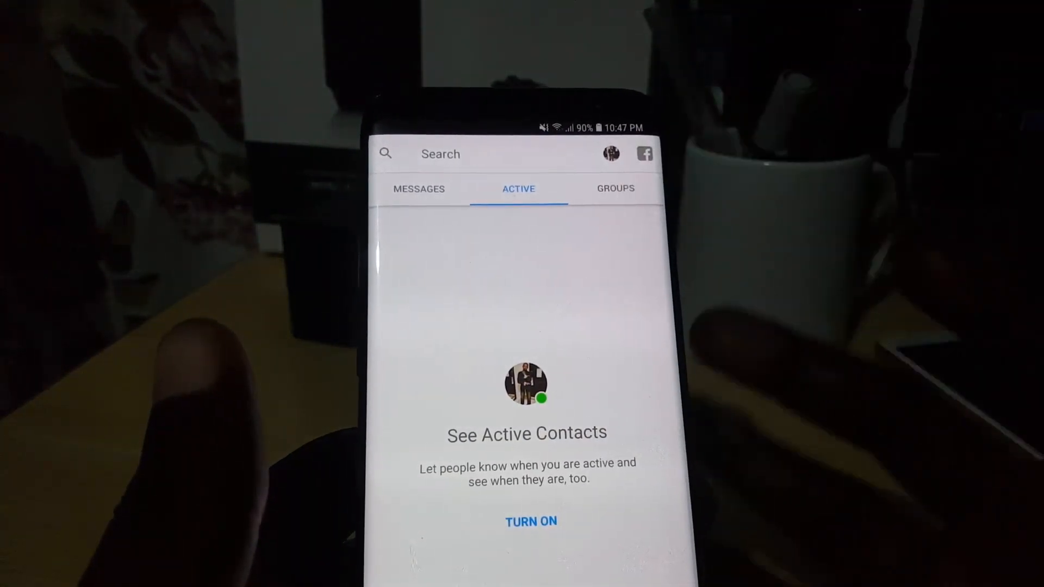
{"action": "left_click", "coordinate": [418, 188]}
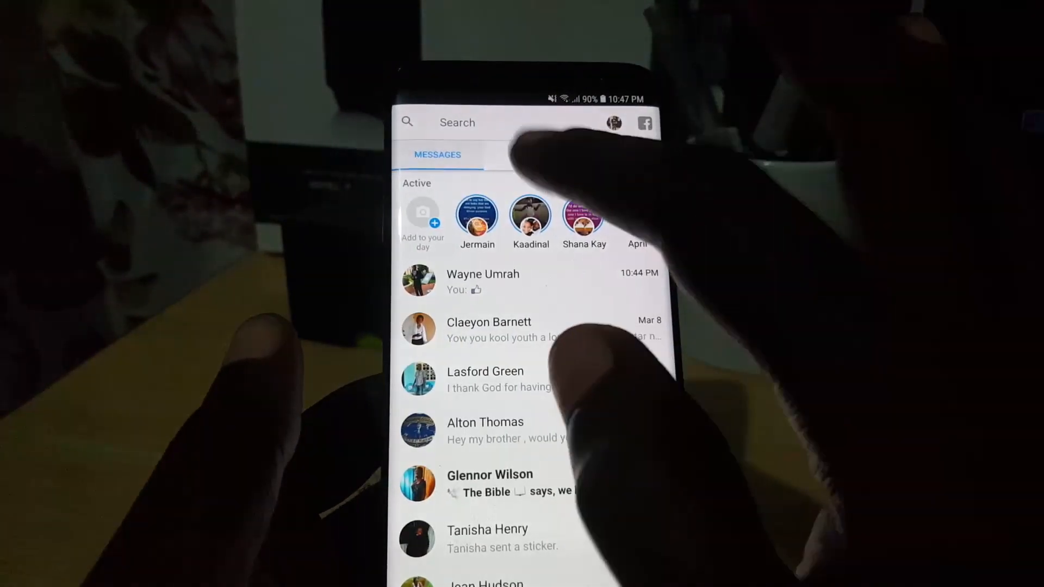
{"action": "left_click", "coordinate": [520, 159]}
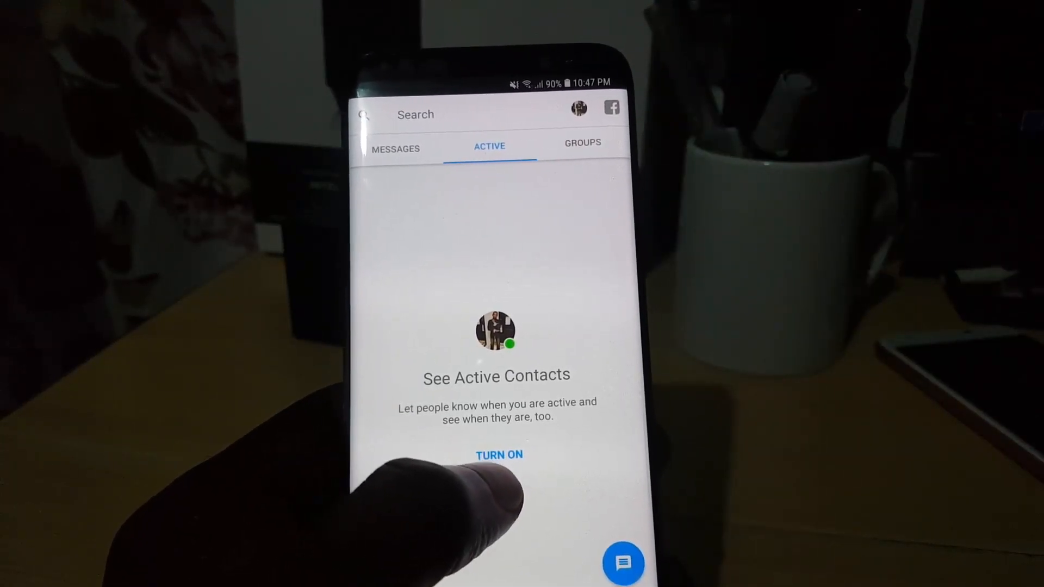
Step: Turn availability back on so 25 active contacts reappear
{"action": "left_click", "coordinate": [499, 455]}
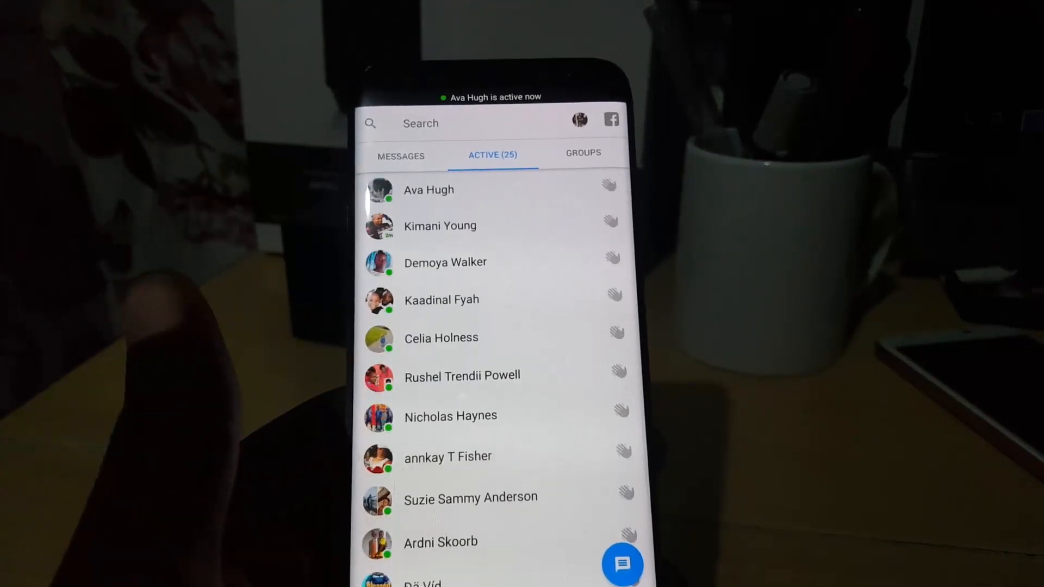